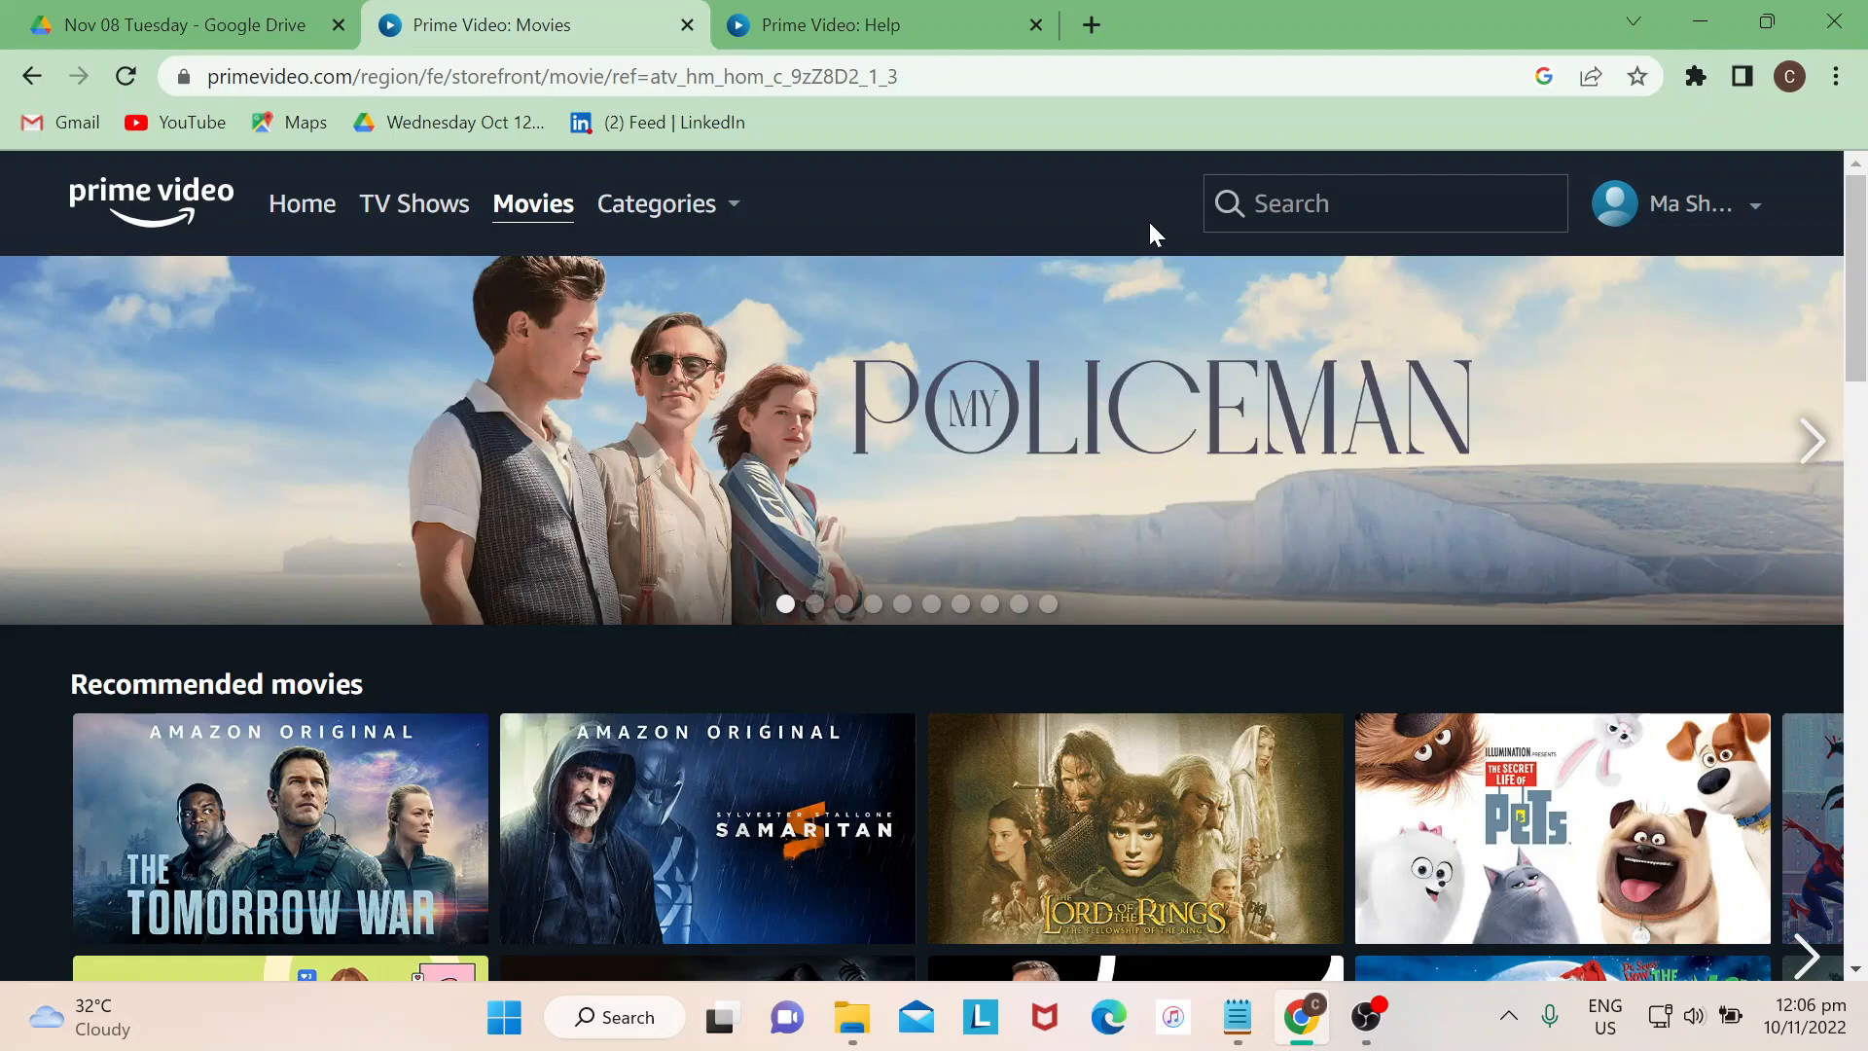
{"action": "mouse_move", "coordinate": [1697, 220]}
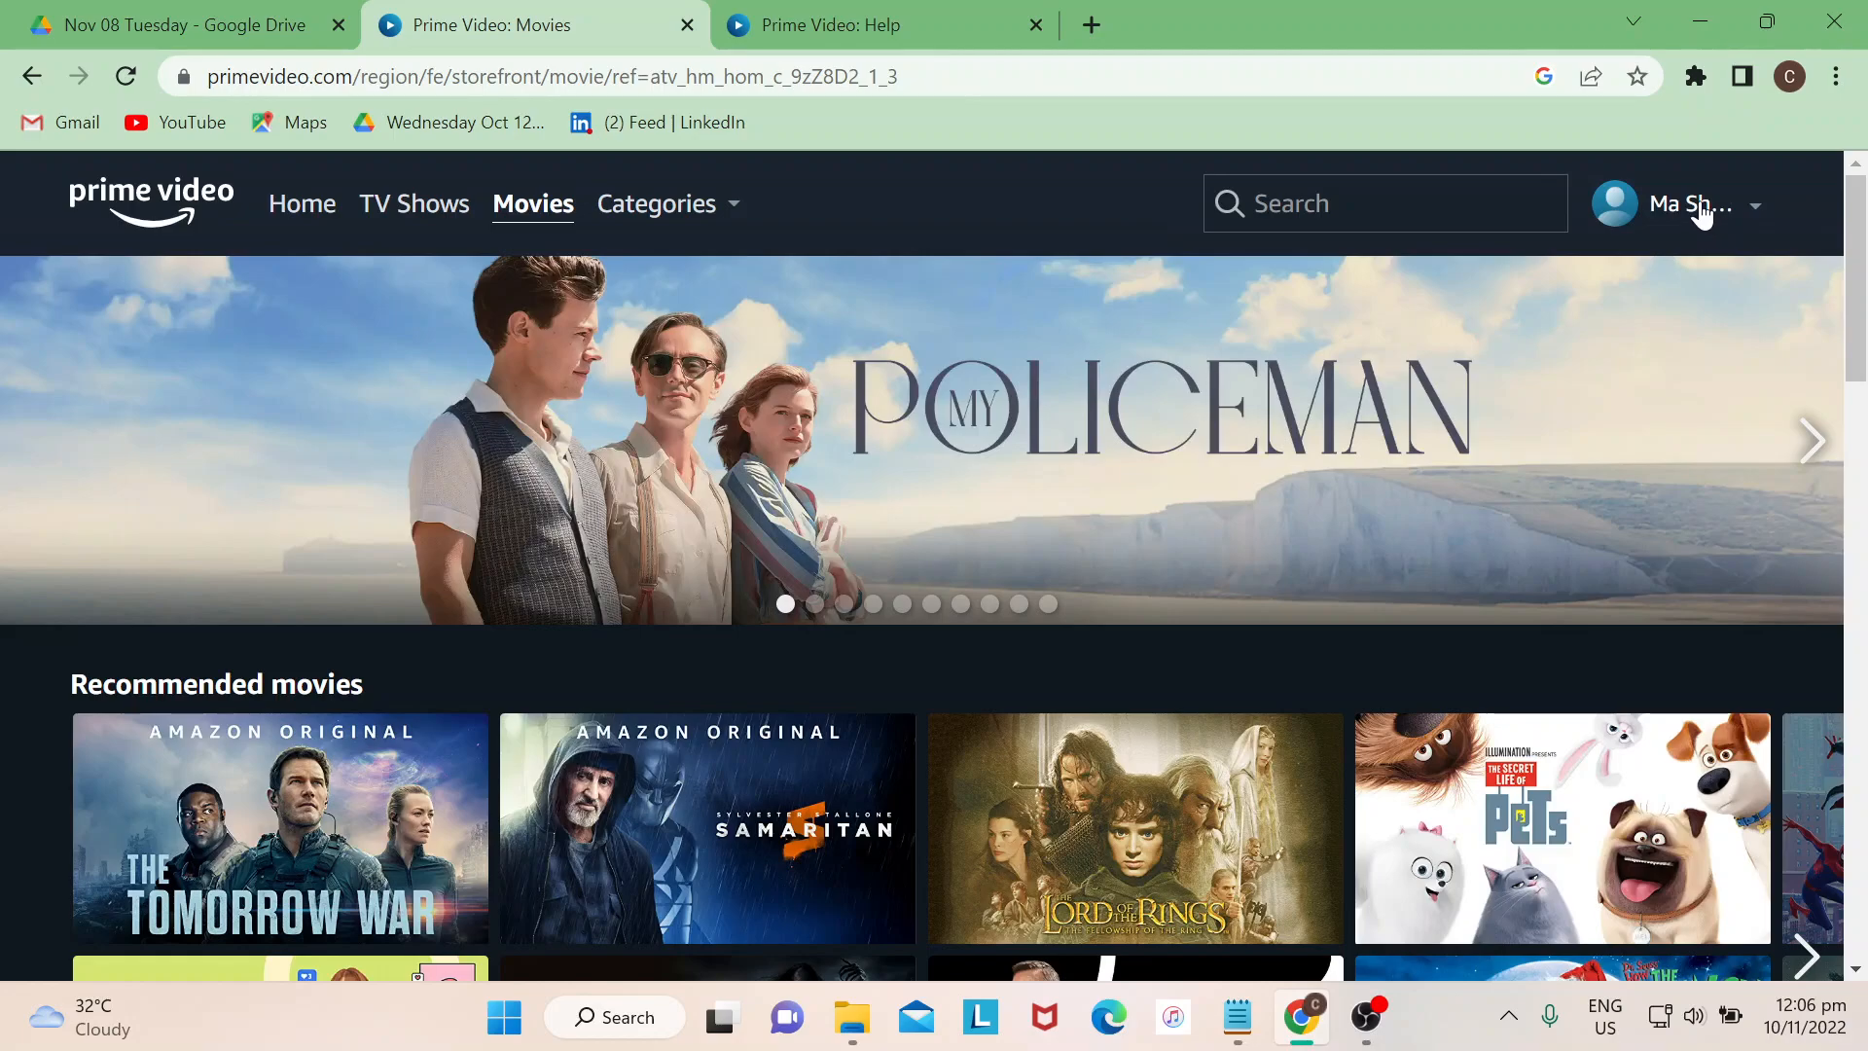
Expand the profile dropdown in the Prime Video header.
{"action": "left_click", "coordinate": [1679, 203]}
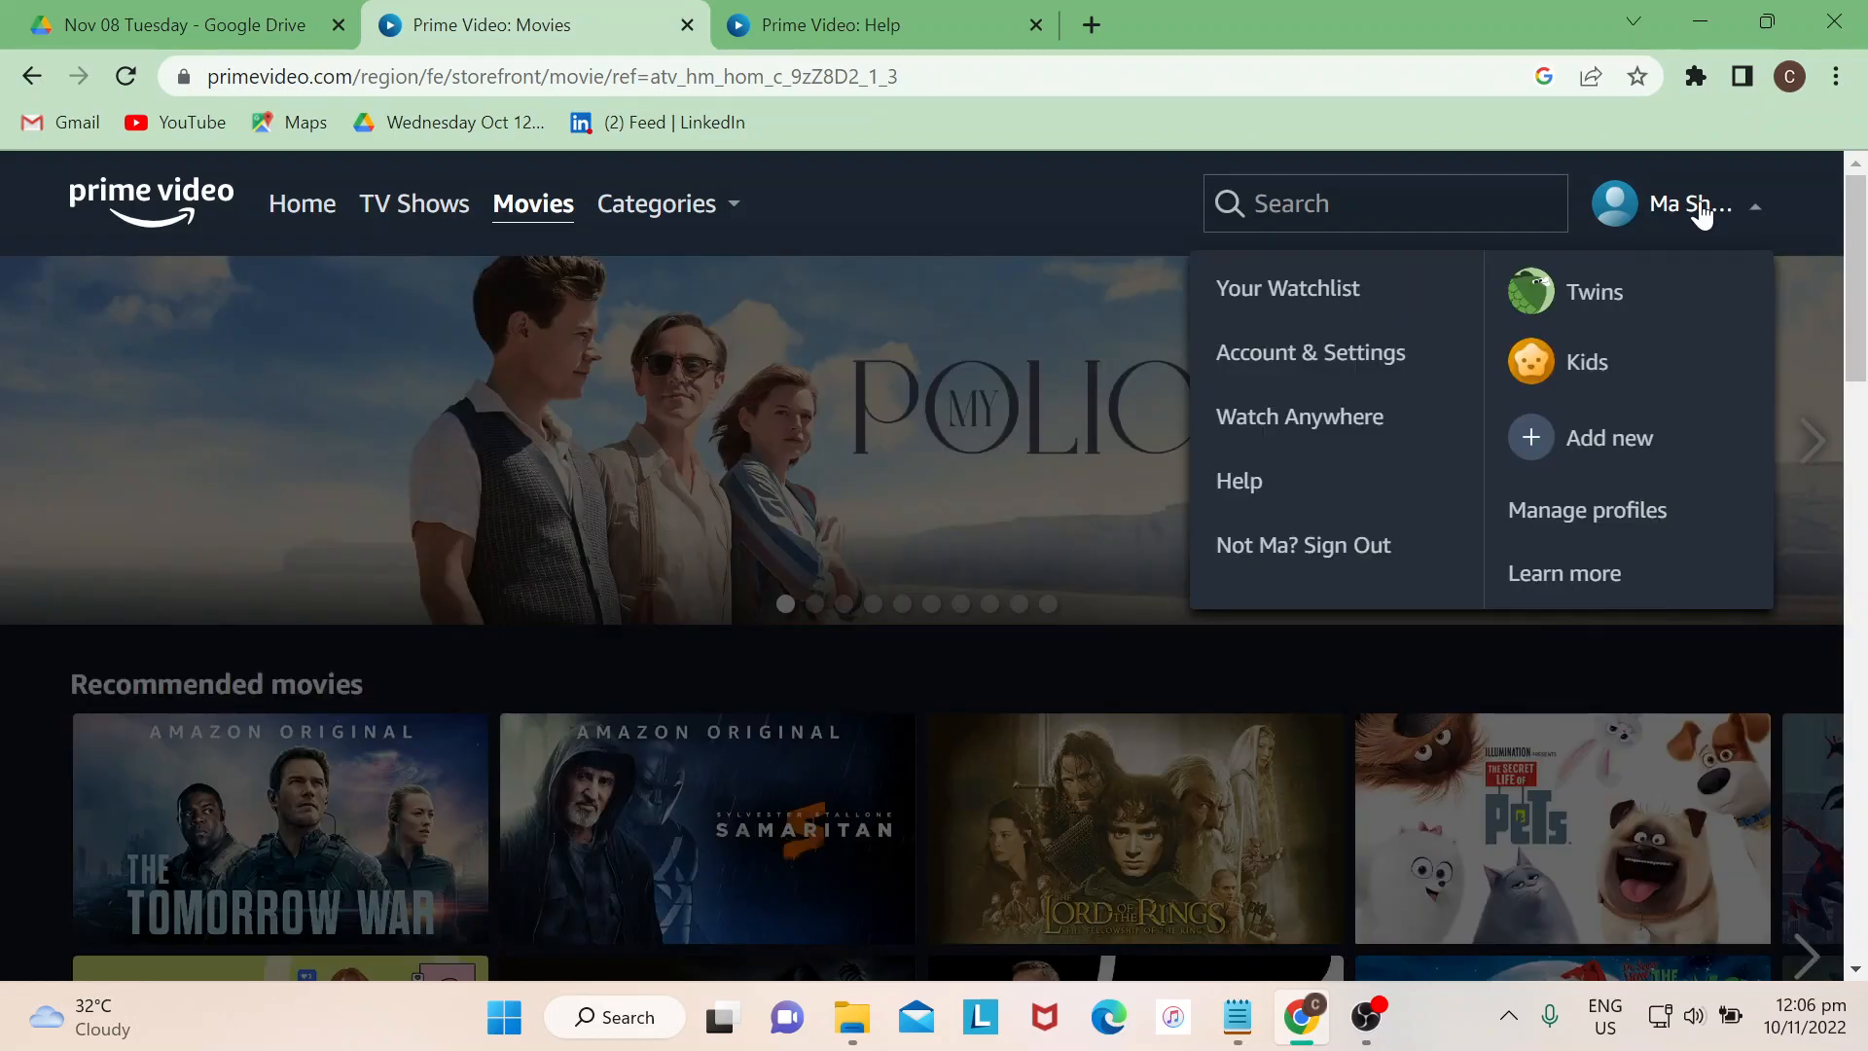
Go to Account & Settings from the profile menu.
{"action": "left_click", "coordinate": [1310, 352]}
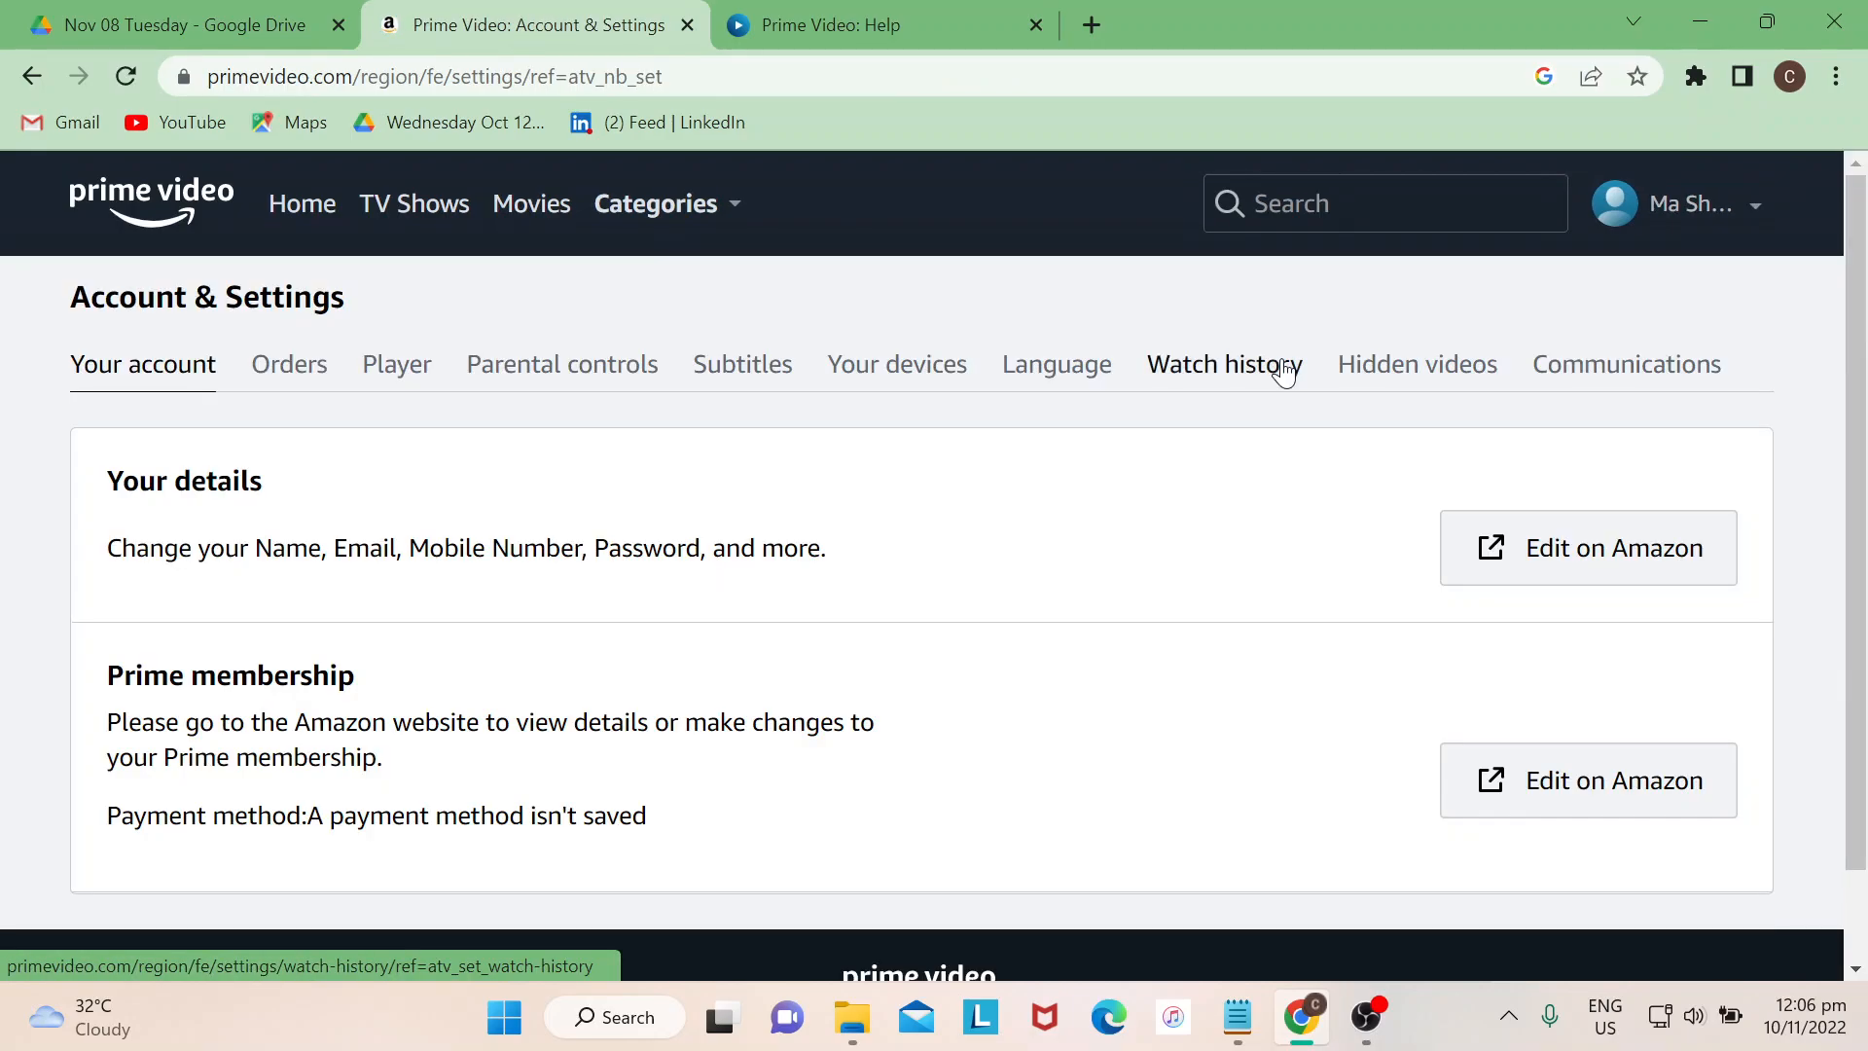
{"action": "mouse_move", "coordinate": [1133, 488]}
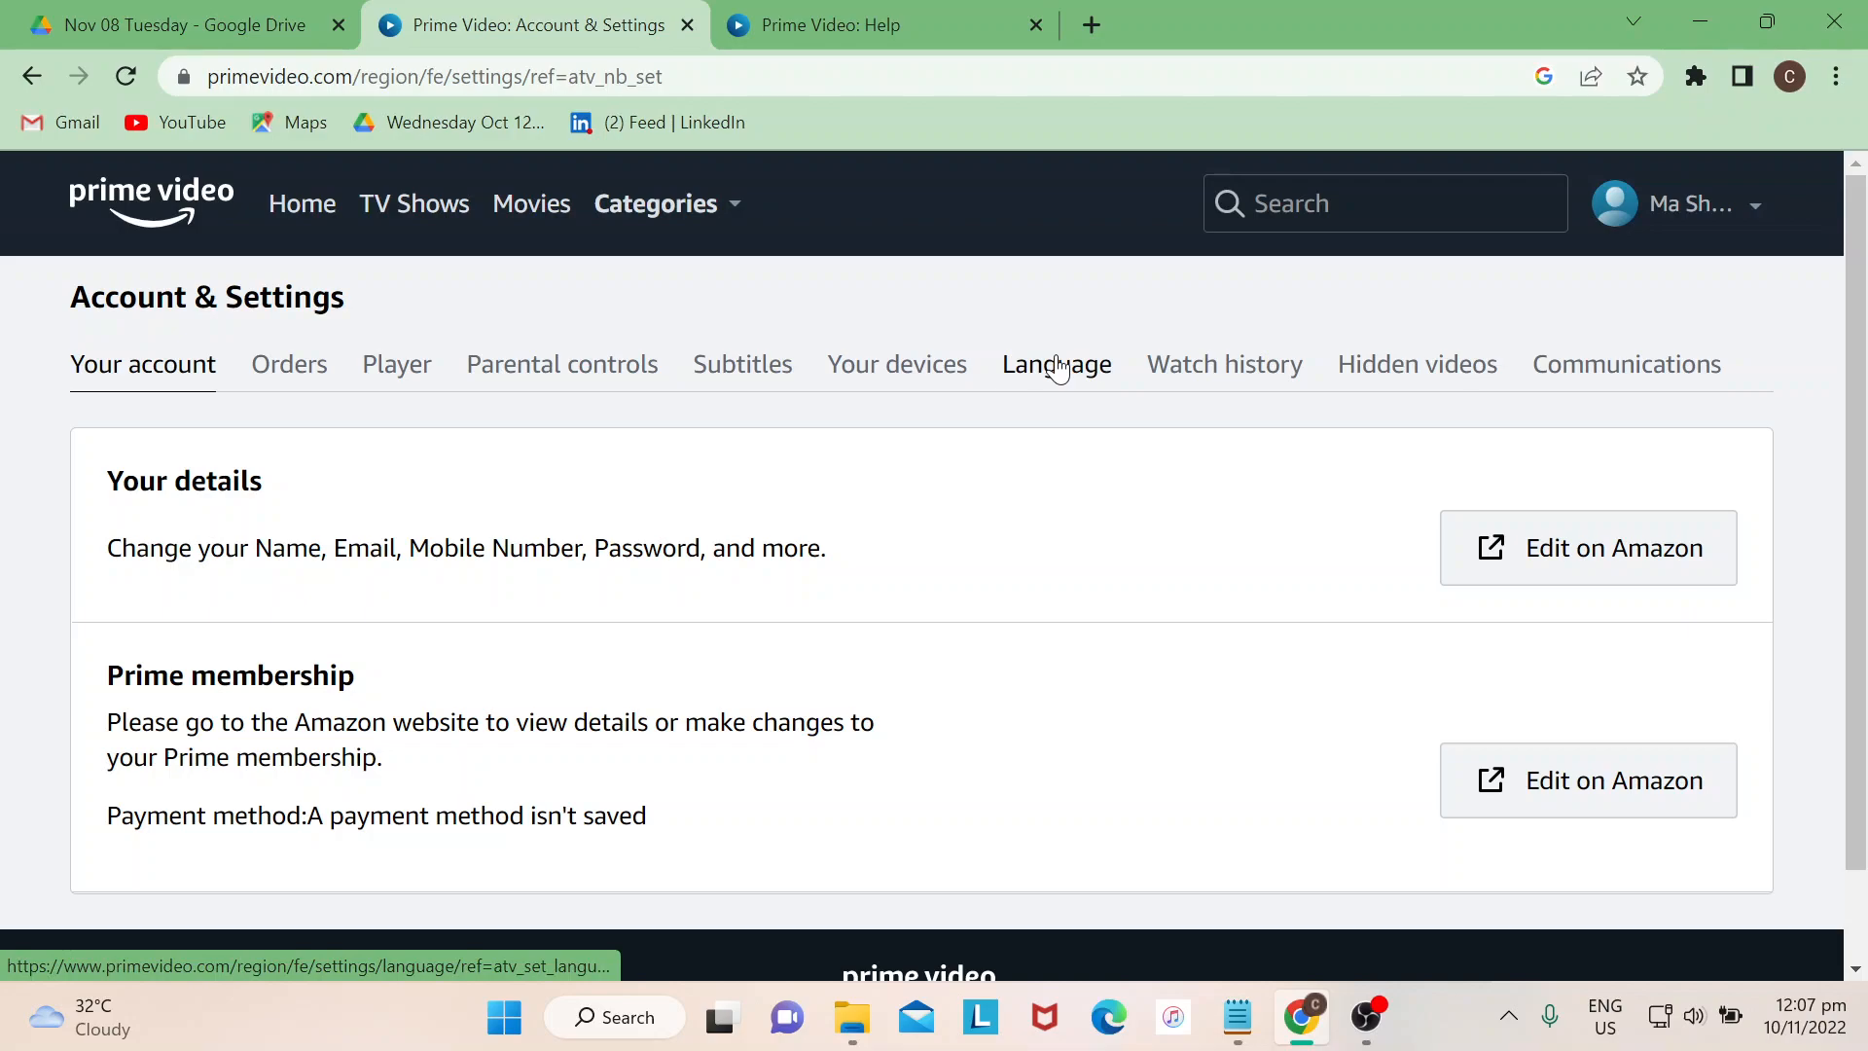
Show the Language tab with English selected and browse down the list of site languages.
{"action": "left_click", "coordinate": [1055, 364]}
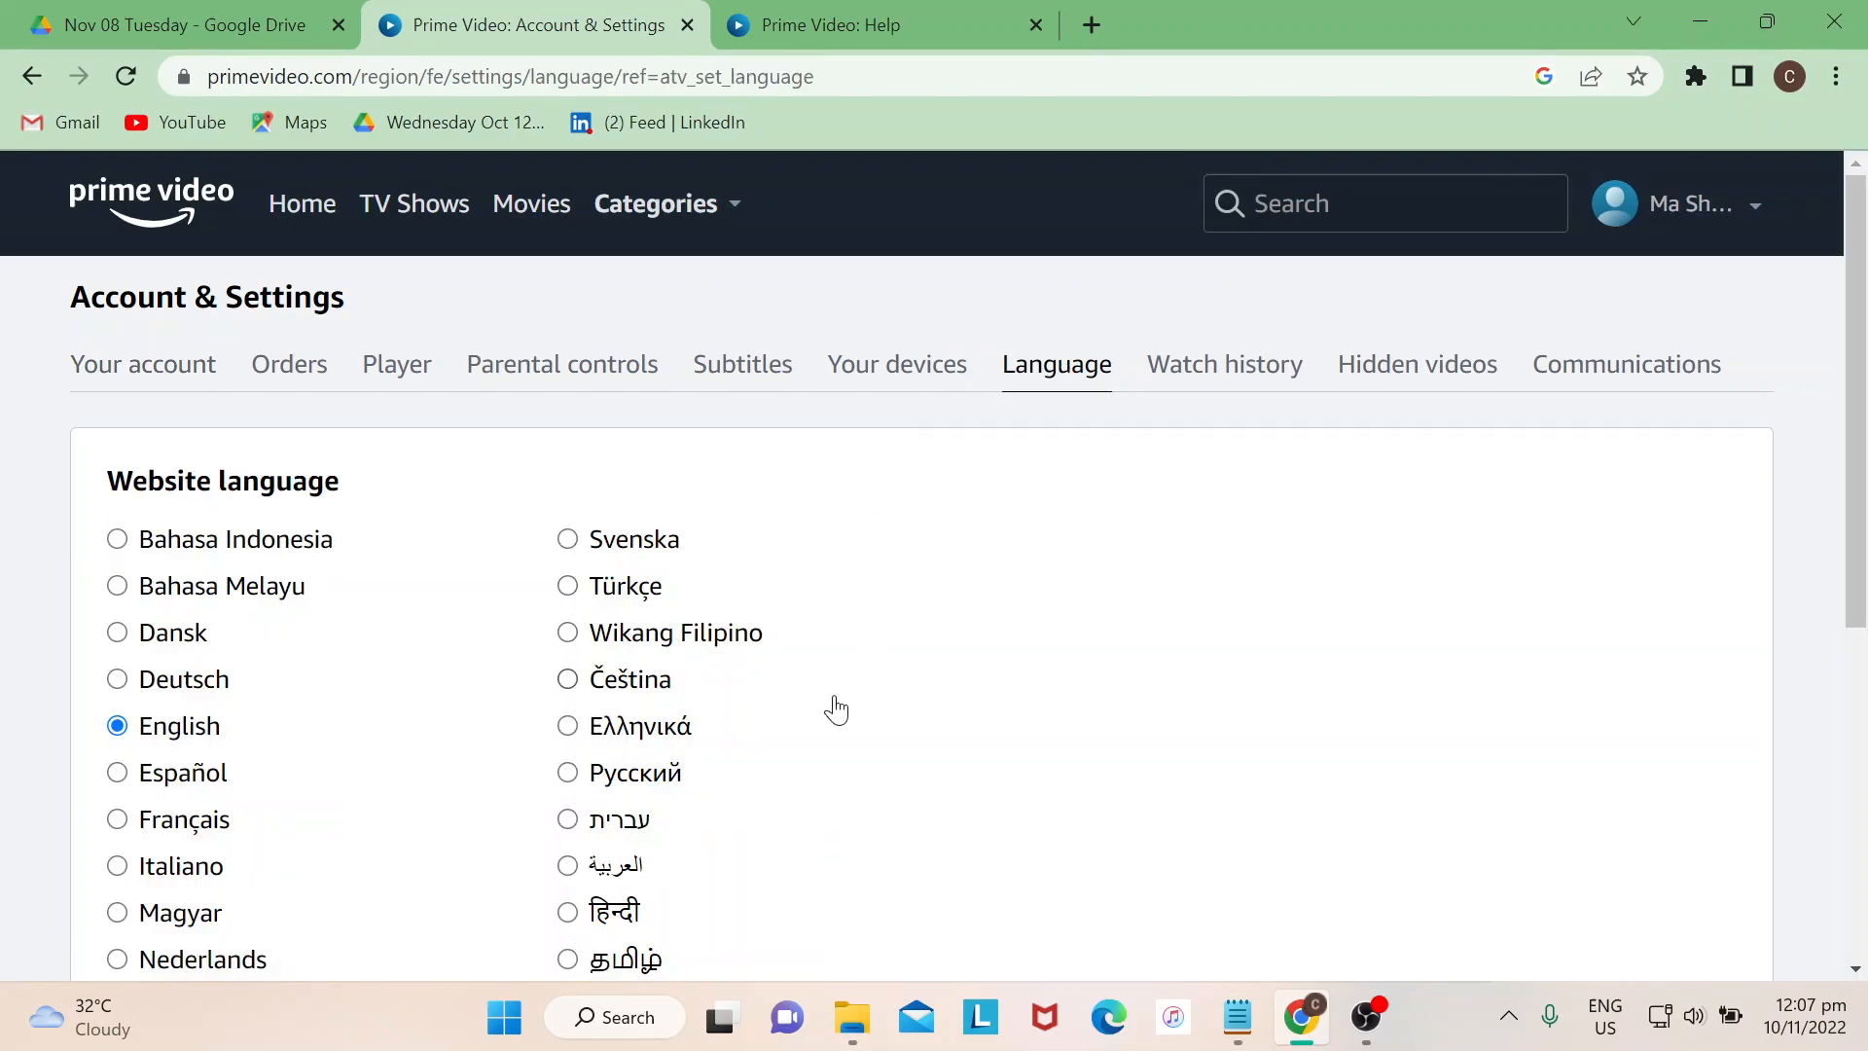
{"action": "scroll", "scroll_direction": "down", "scroll_amount": 3}
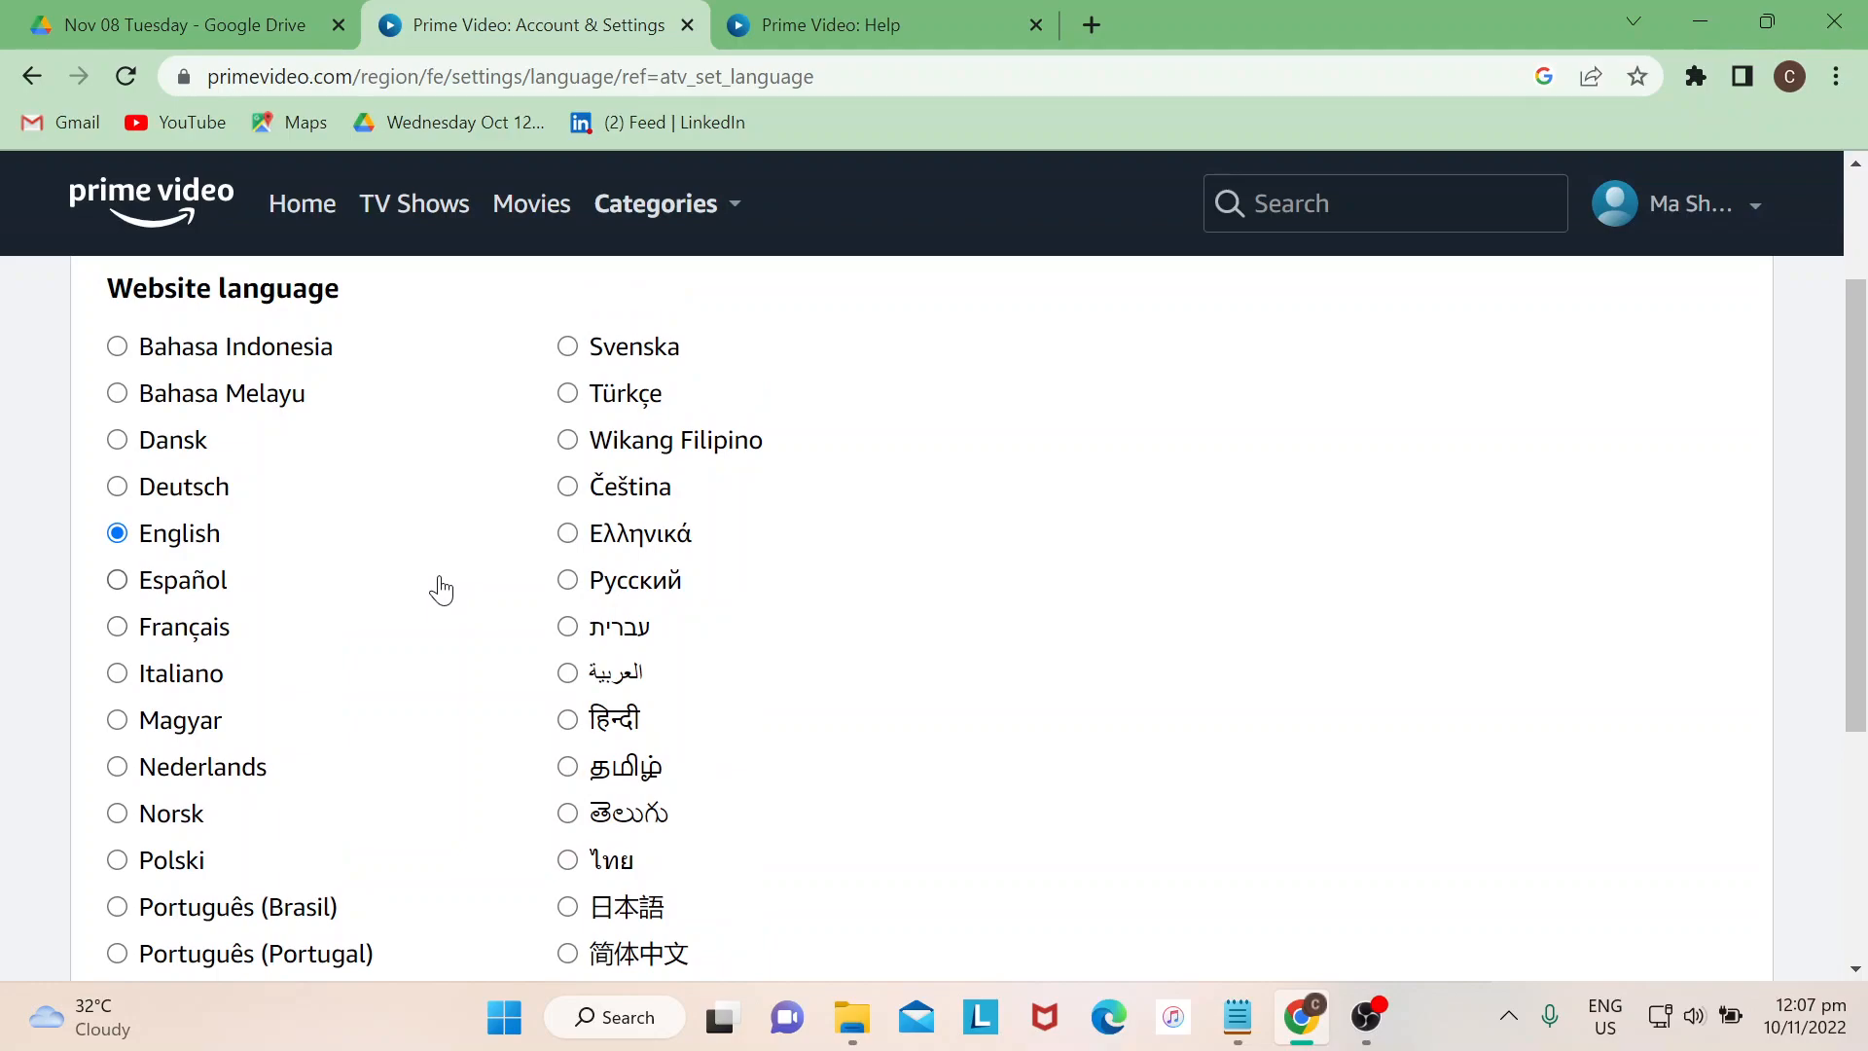
{"action": "scroll", "scroll_direction": "down", "scroll_amount": 3}
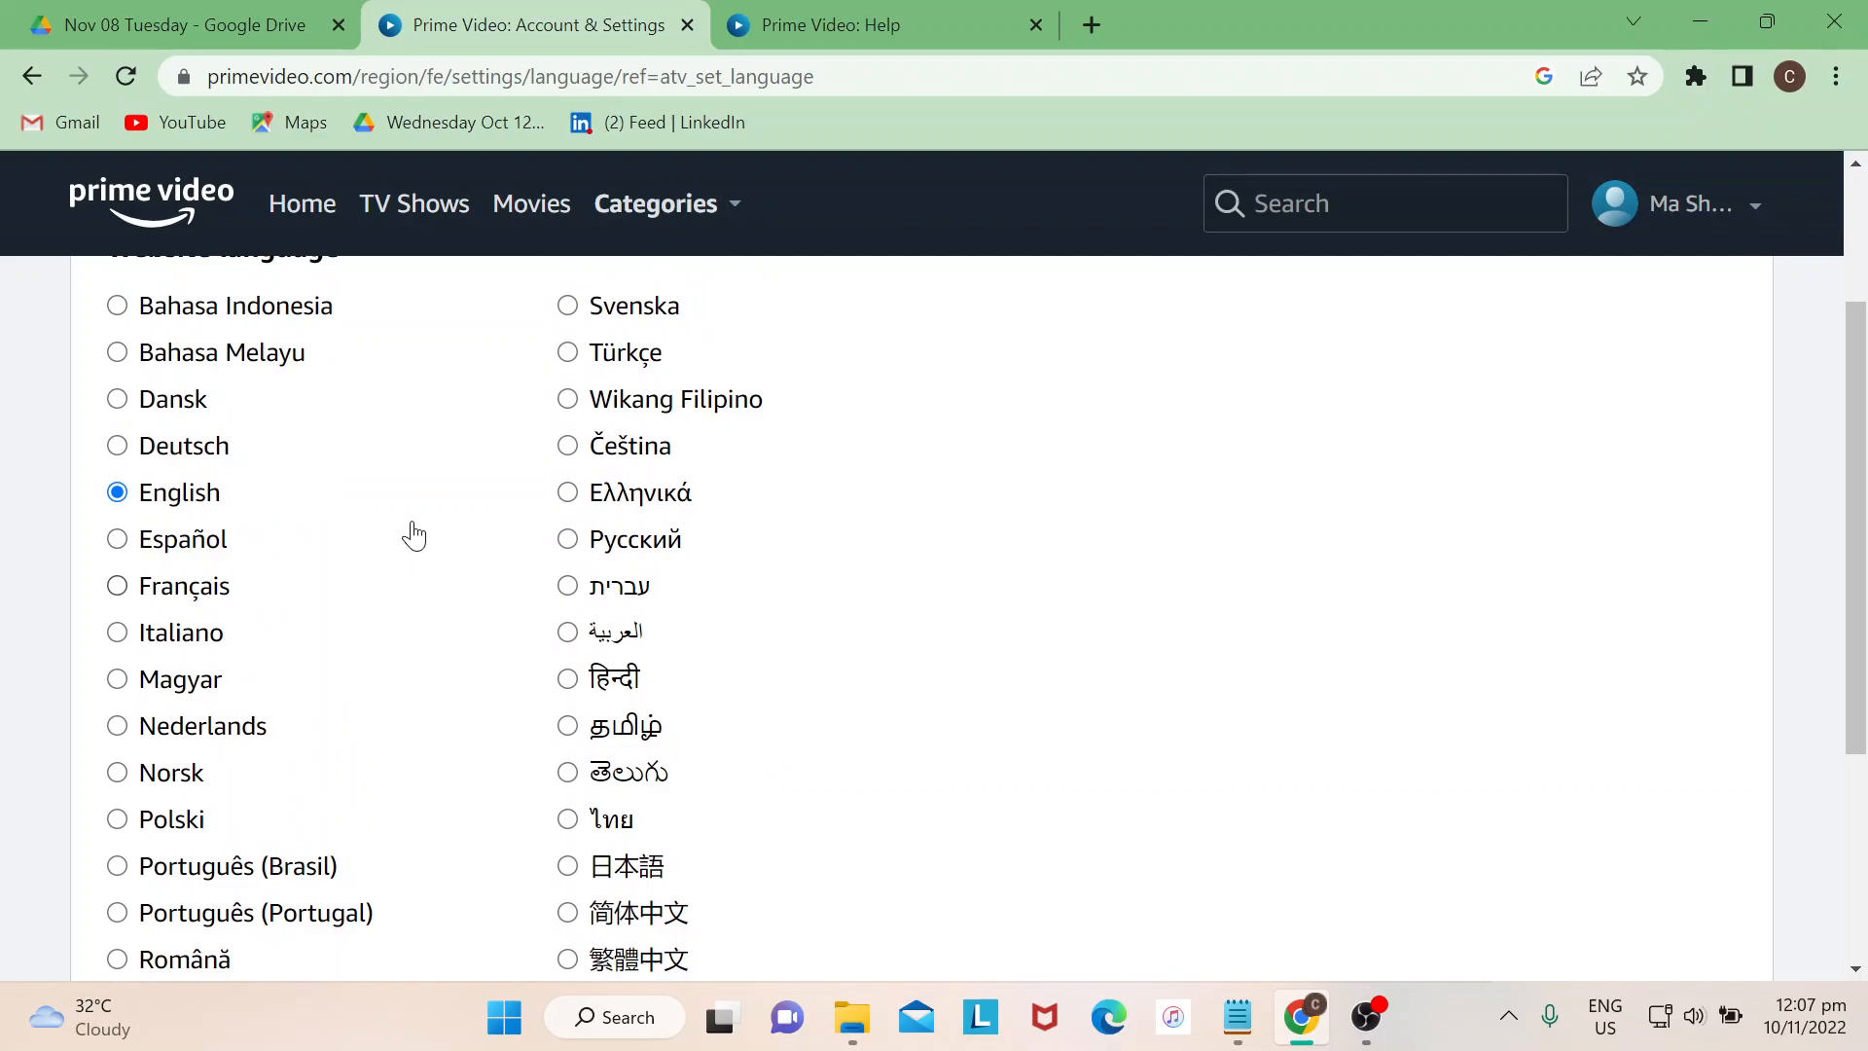
{"action": "scroll", "scroll_direction": "down", "scroll_amount": 3}
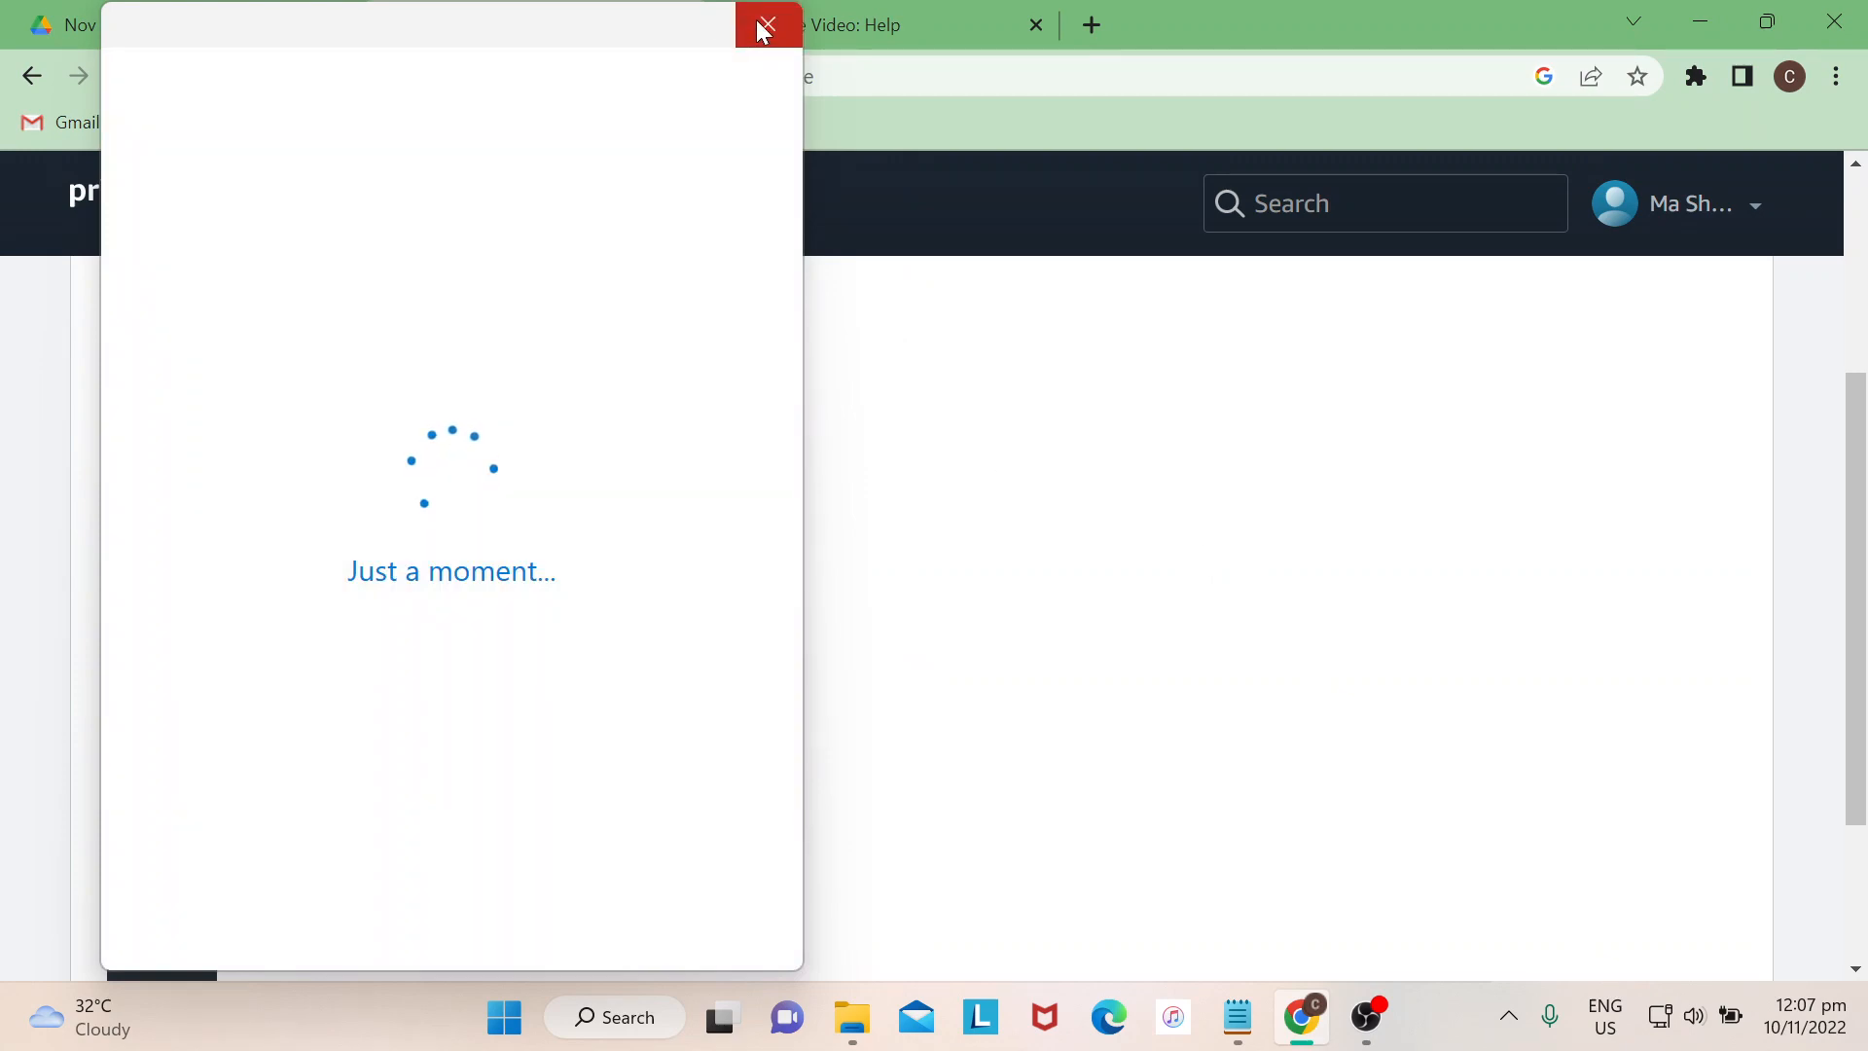
Close the 'Just a moment...' pop-up covering the language settings.
{"action": "left_click", "coordinate": [767, 23]}
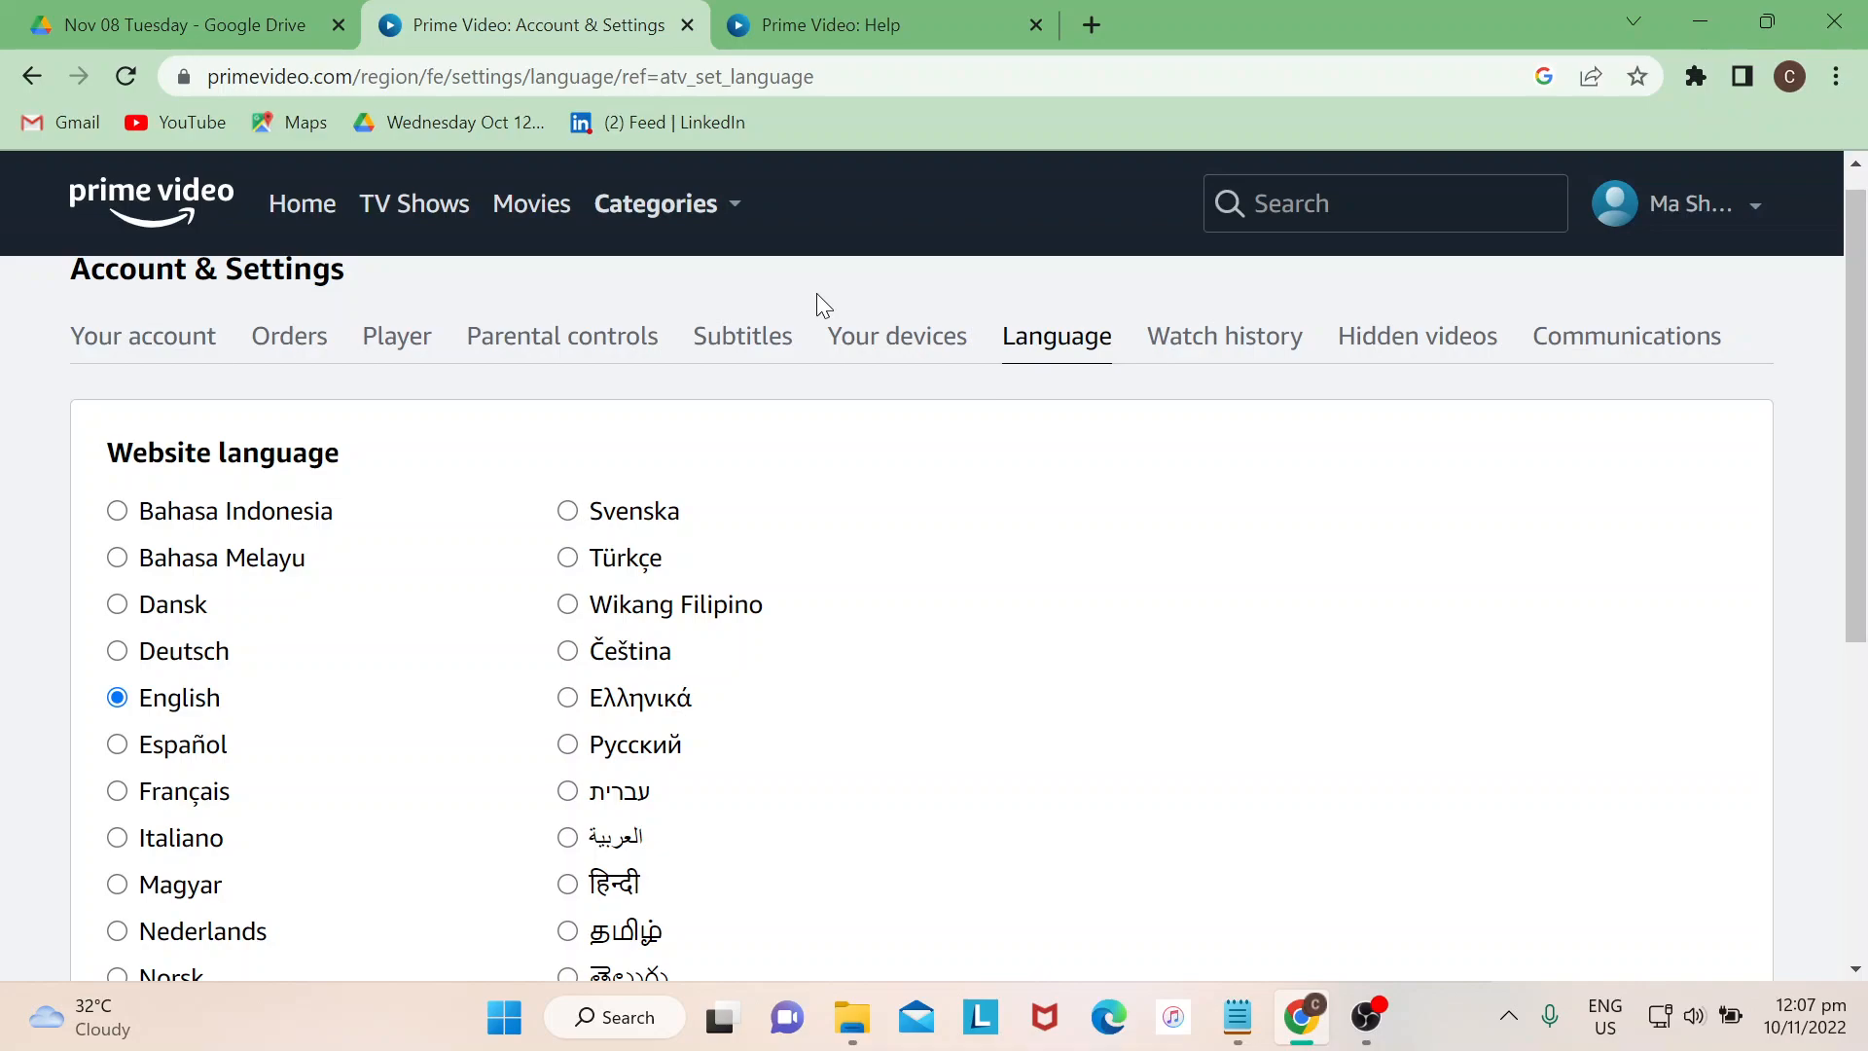
{"action": "mouse_move", "coordinate": [301, 204]}
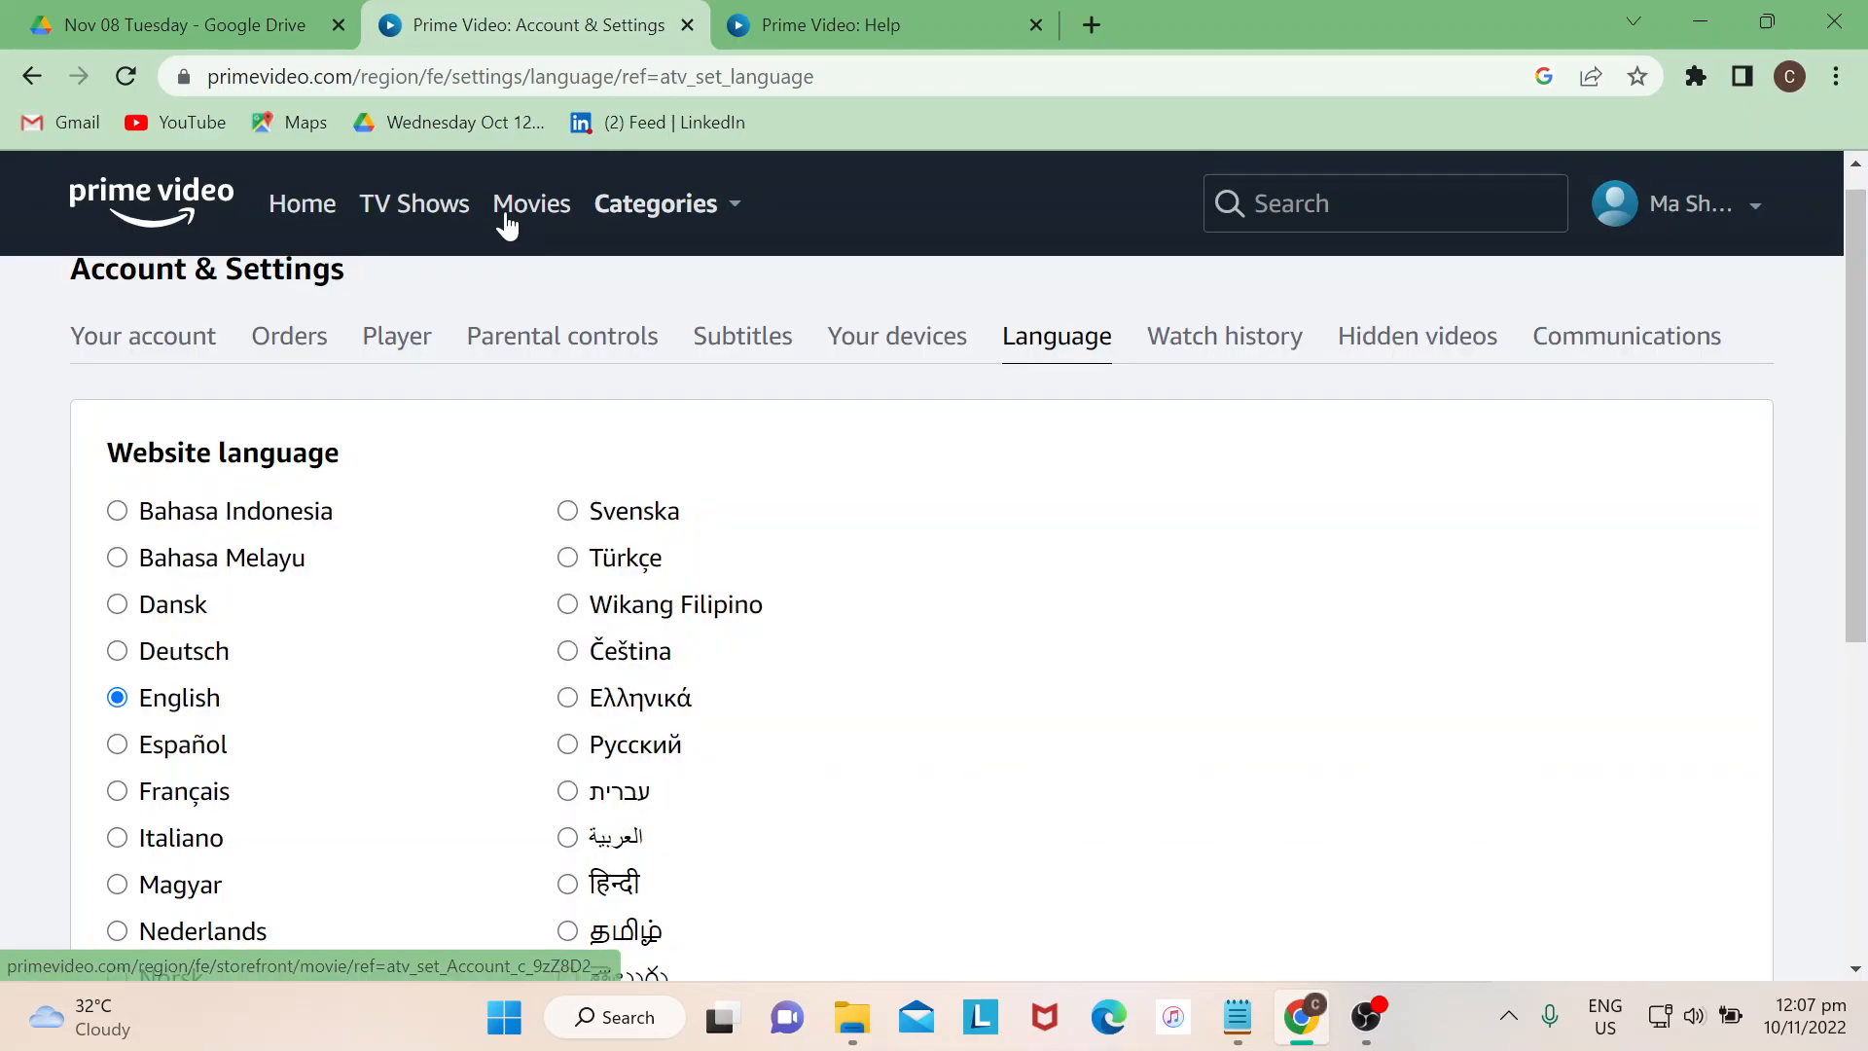
Return to the Movies storefront and start playing My Policeman from the banner.
{"action": "left_click", "coordinate": [532, 203]}
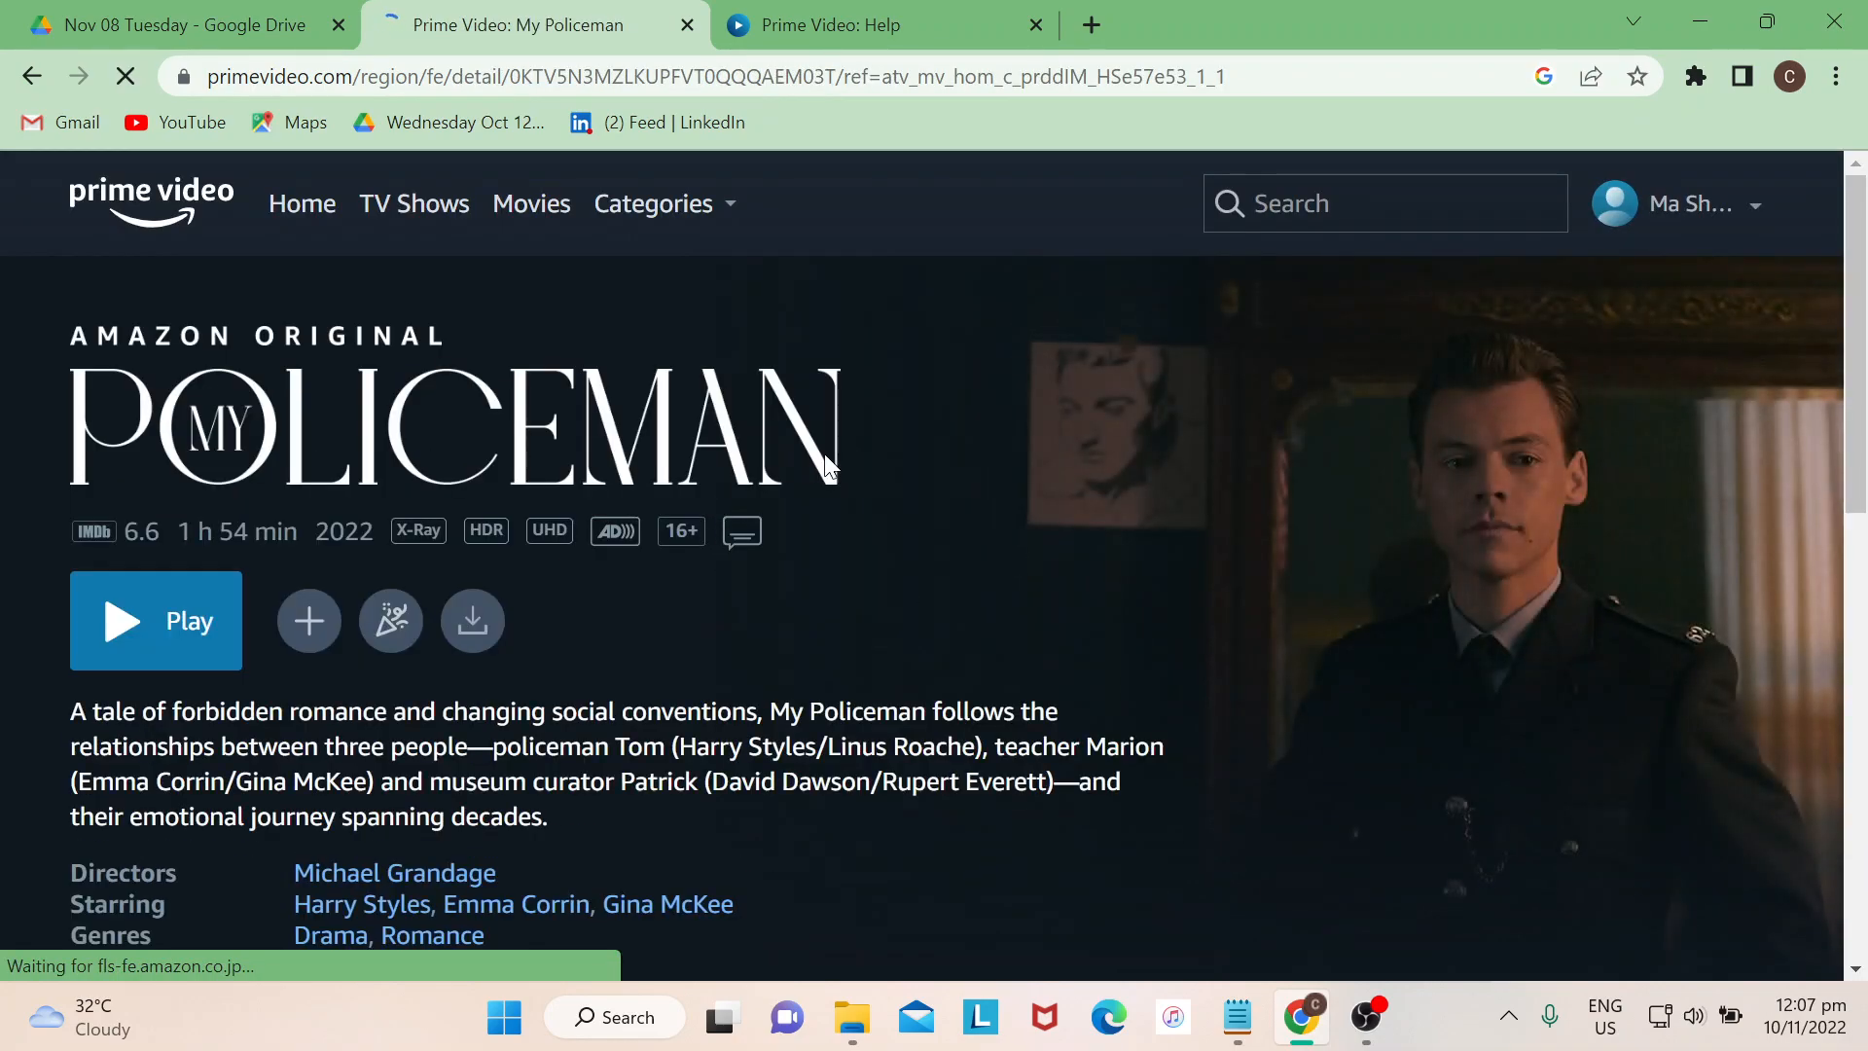
{"action": "left_click", "coordinate": [156, 621]}
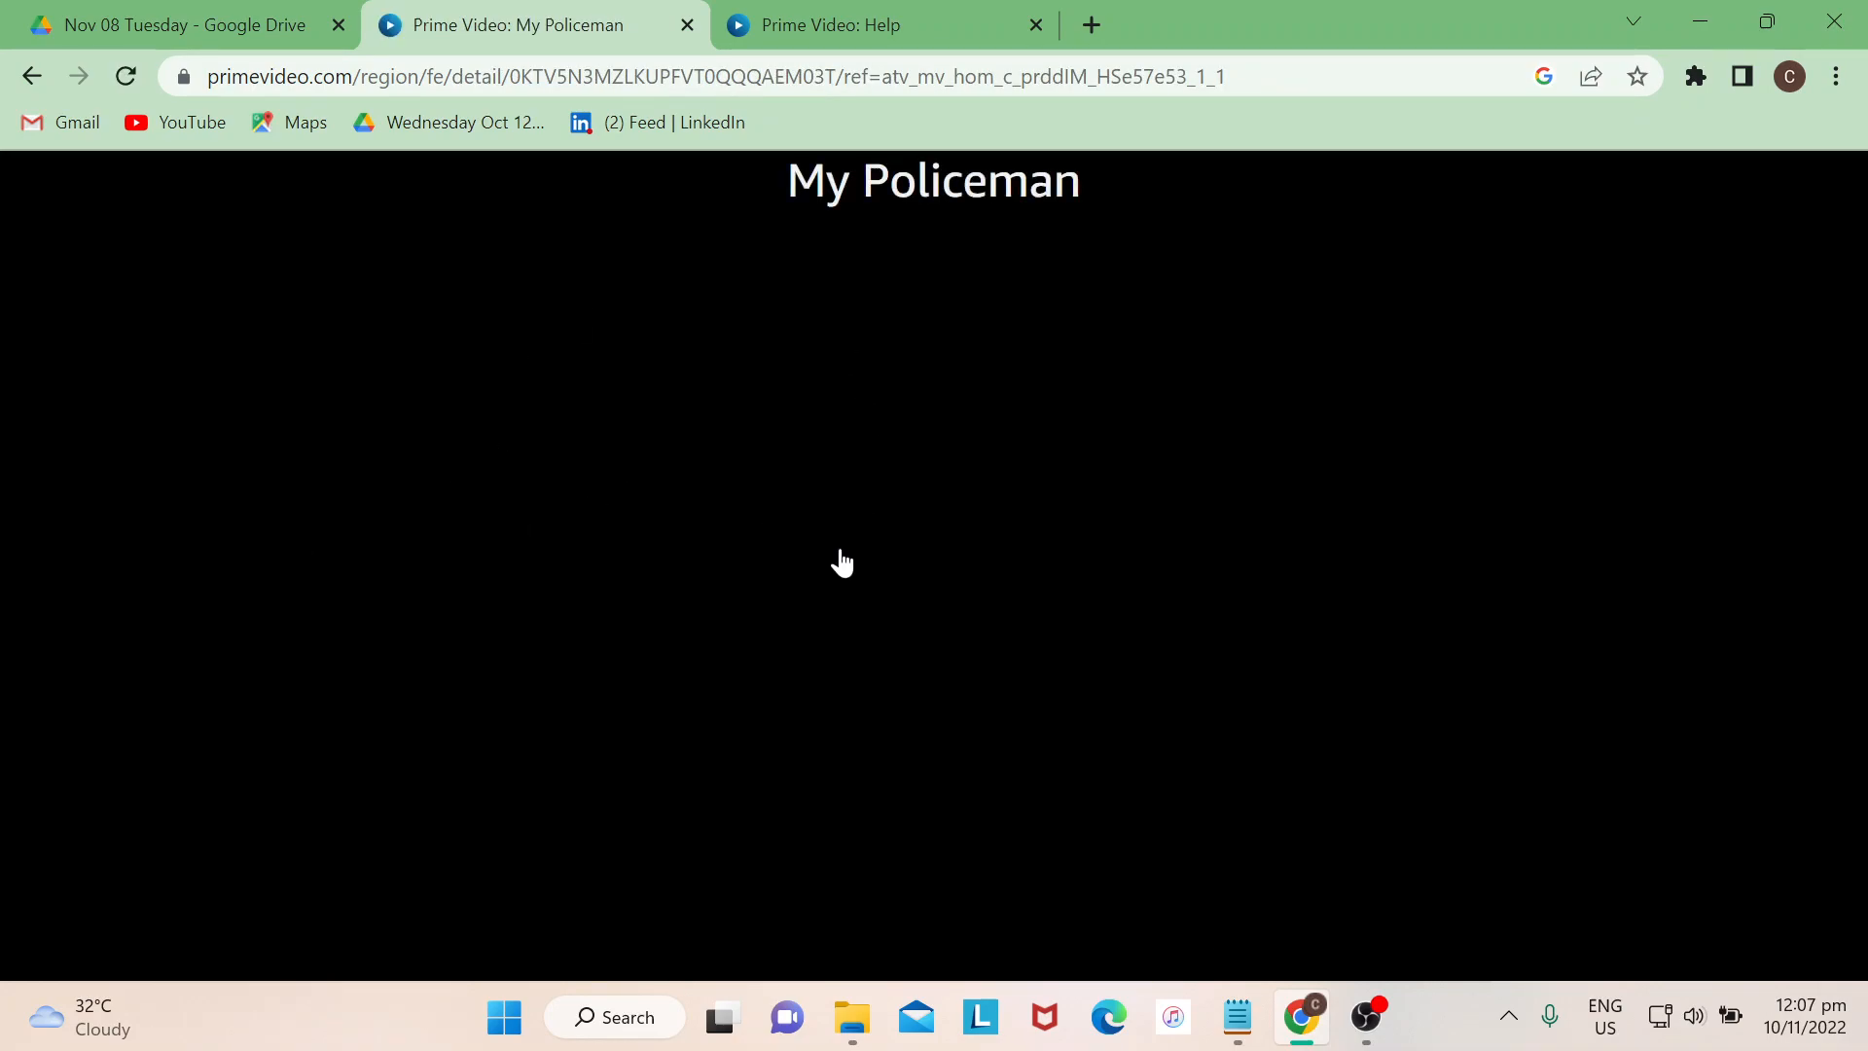
{"action": "mouse_move", "coordinate": [1140, 481]}
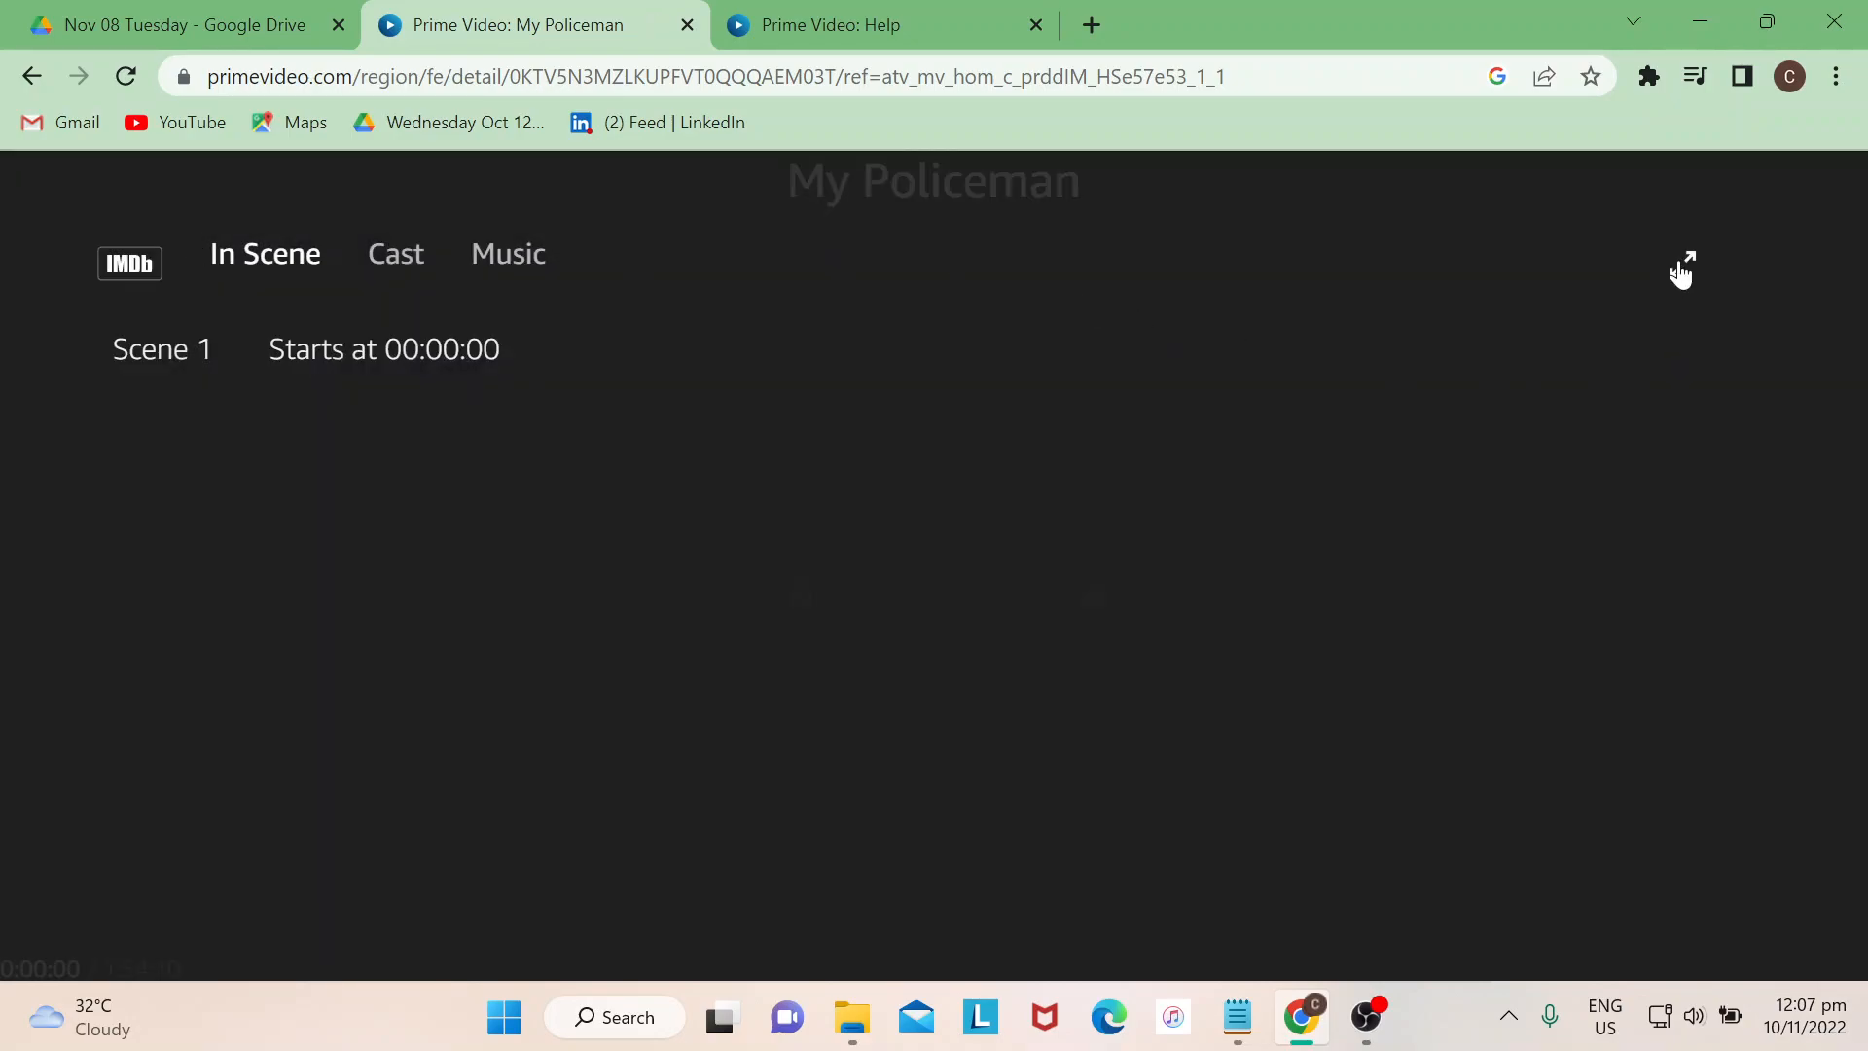
Switch the player to full screen and browse the subtitles and audio language list.
{"action": "left_click", "coordinate": [1683, 265]}
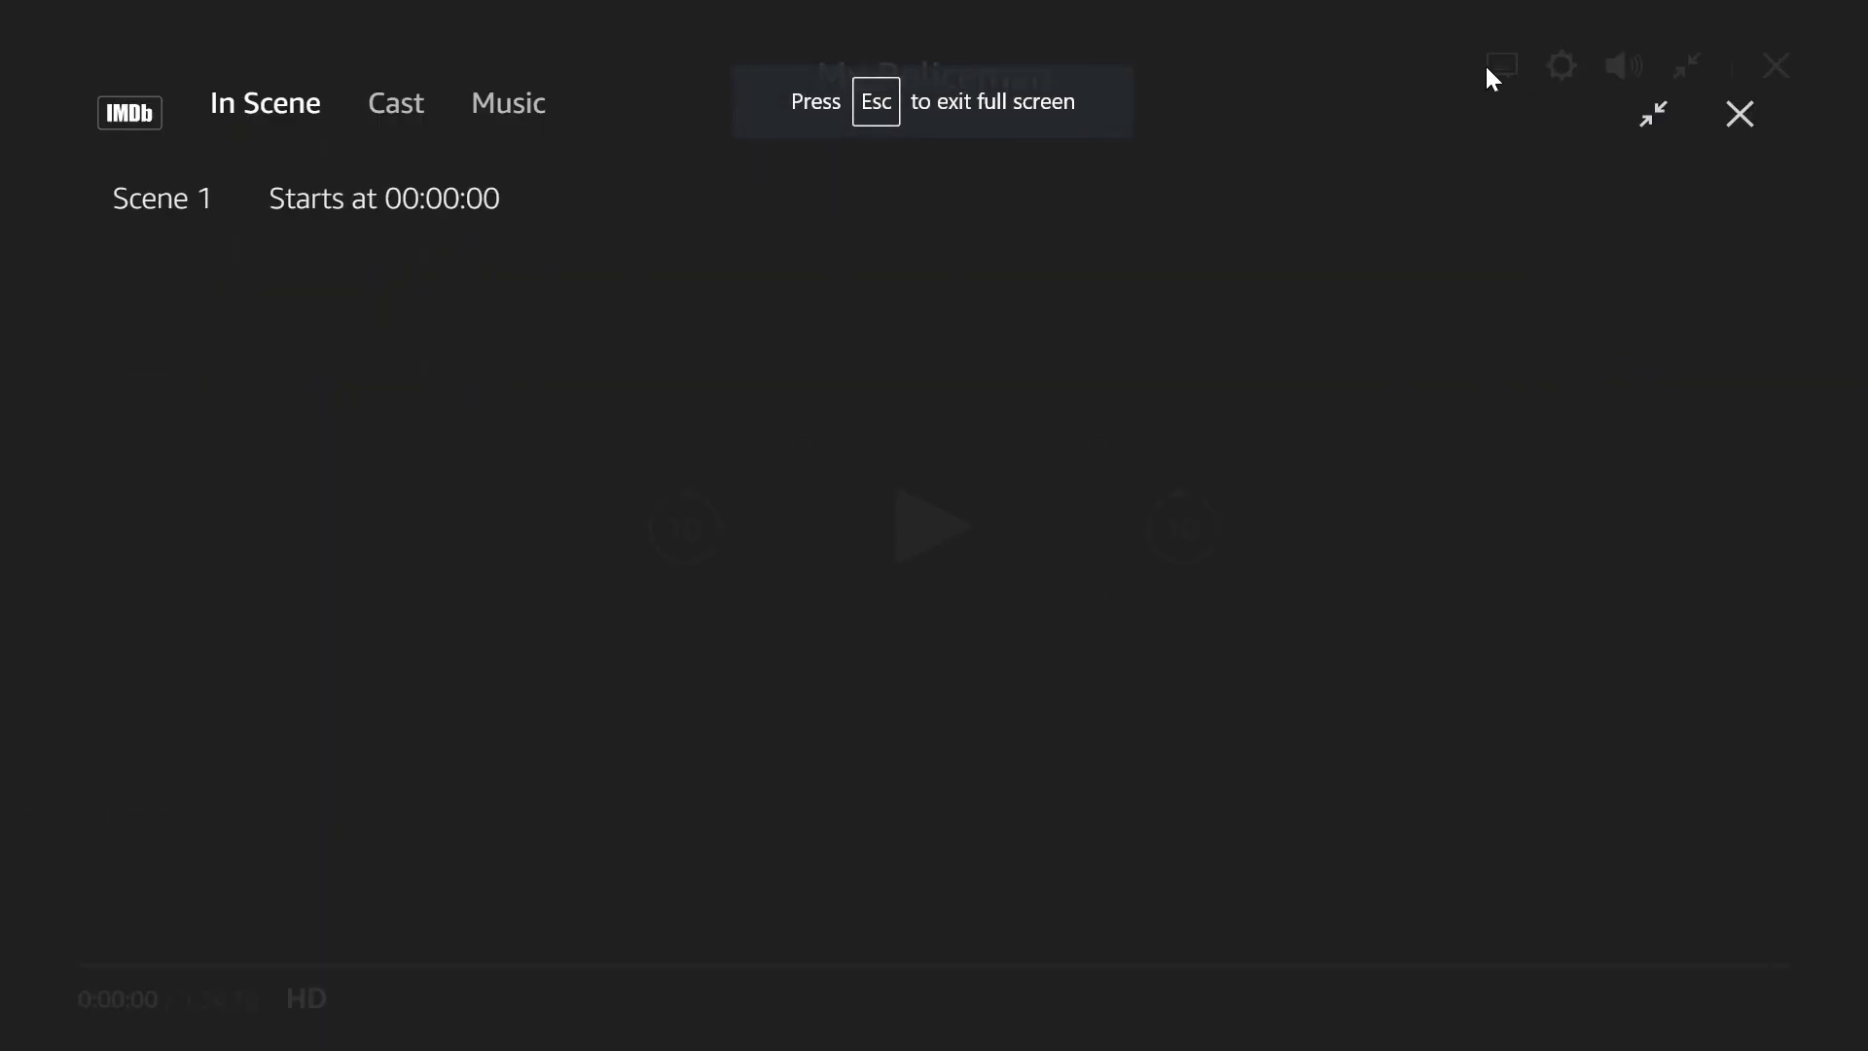
{"action": "left_click", "coordinate": [1500, 66]}
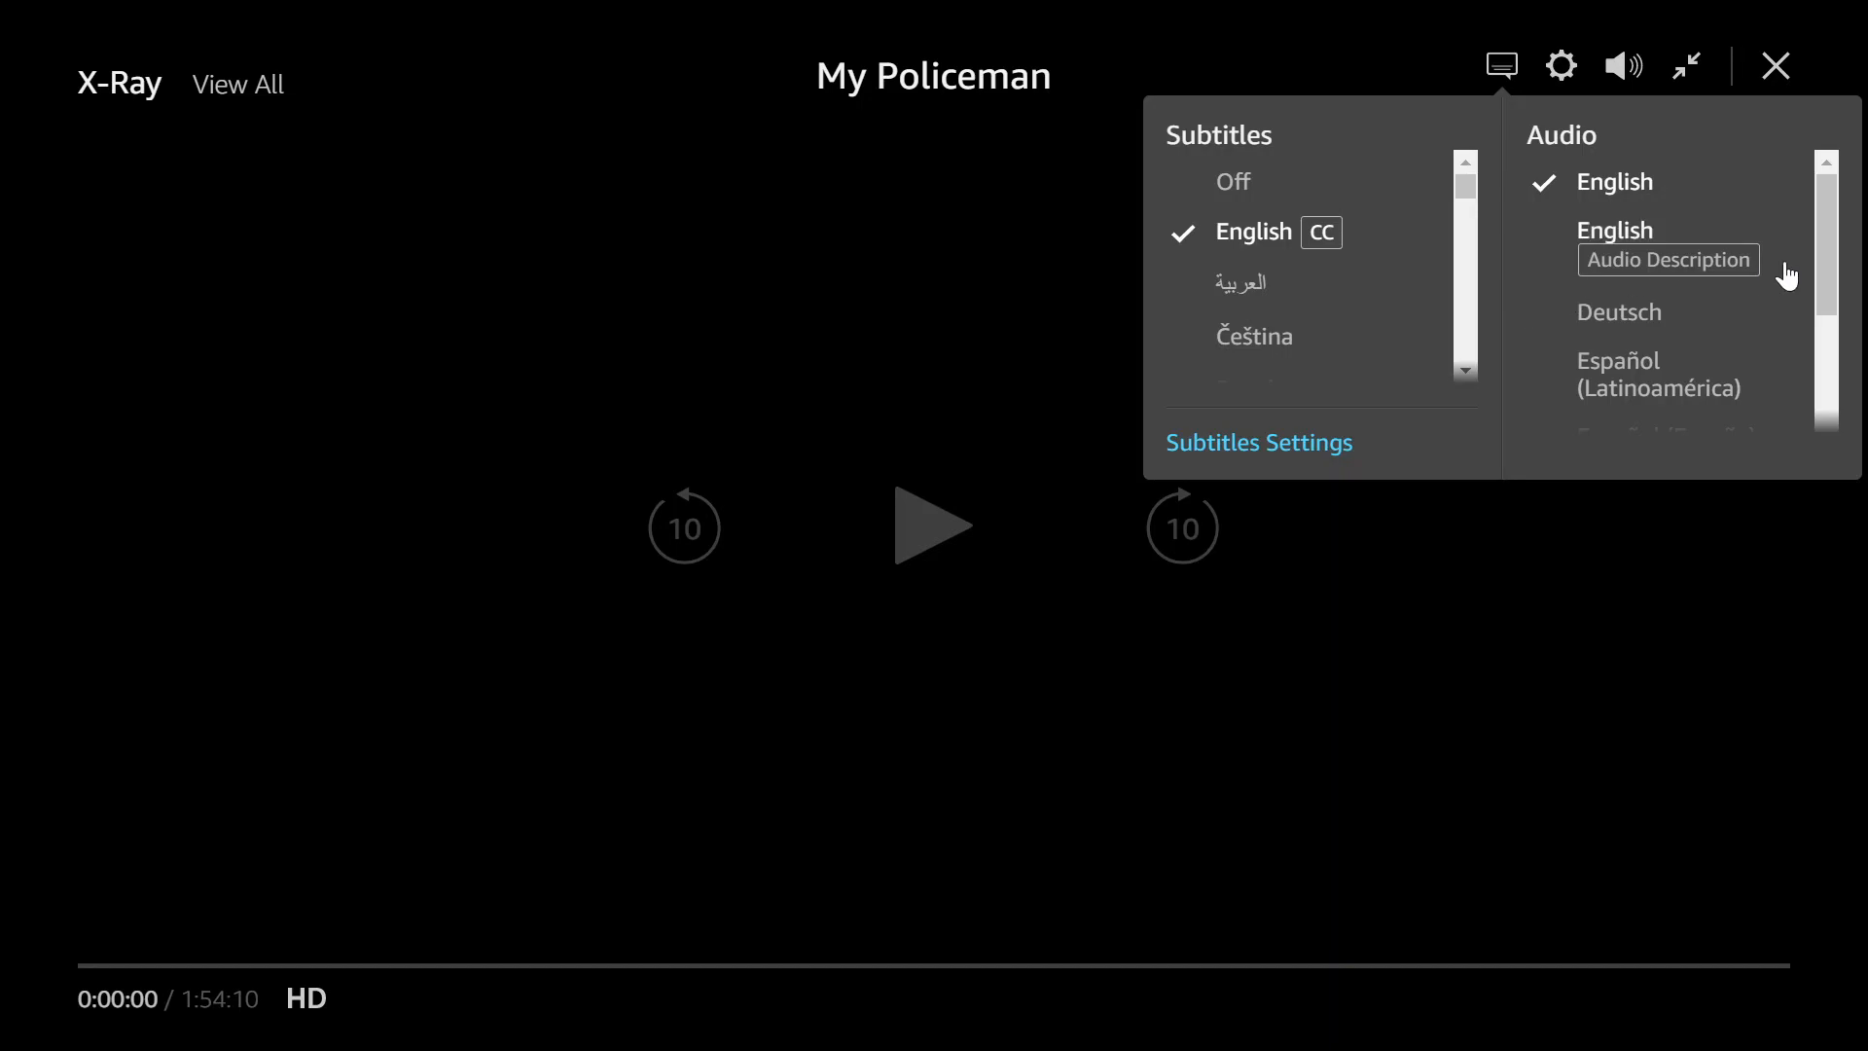
{"action": "scroll", "scroll_direction": "down", "scroll_amount": 3}
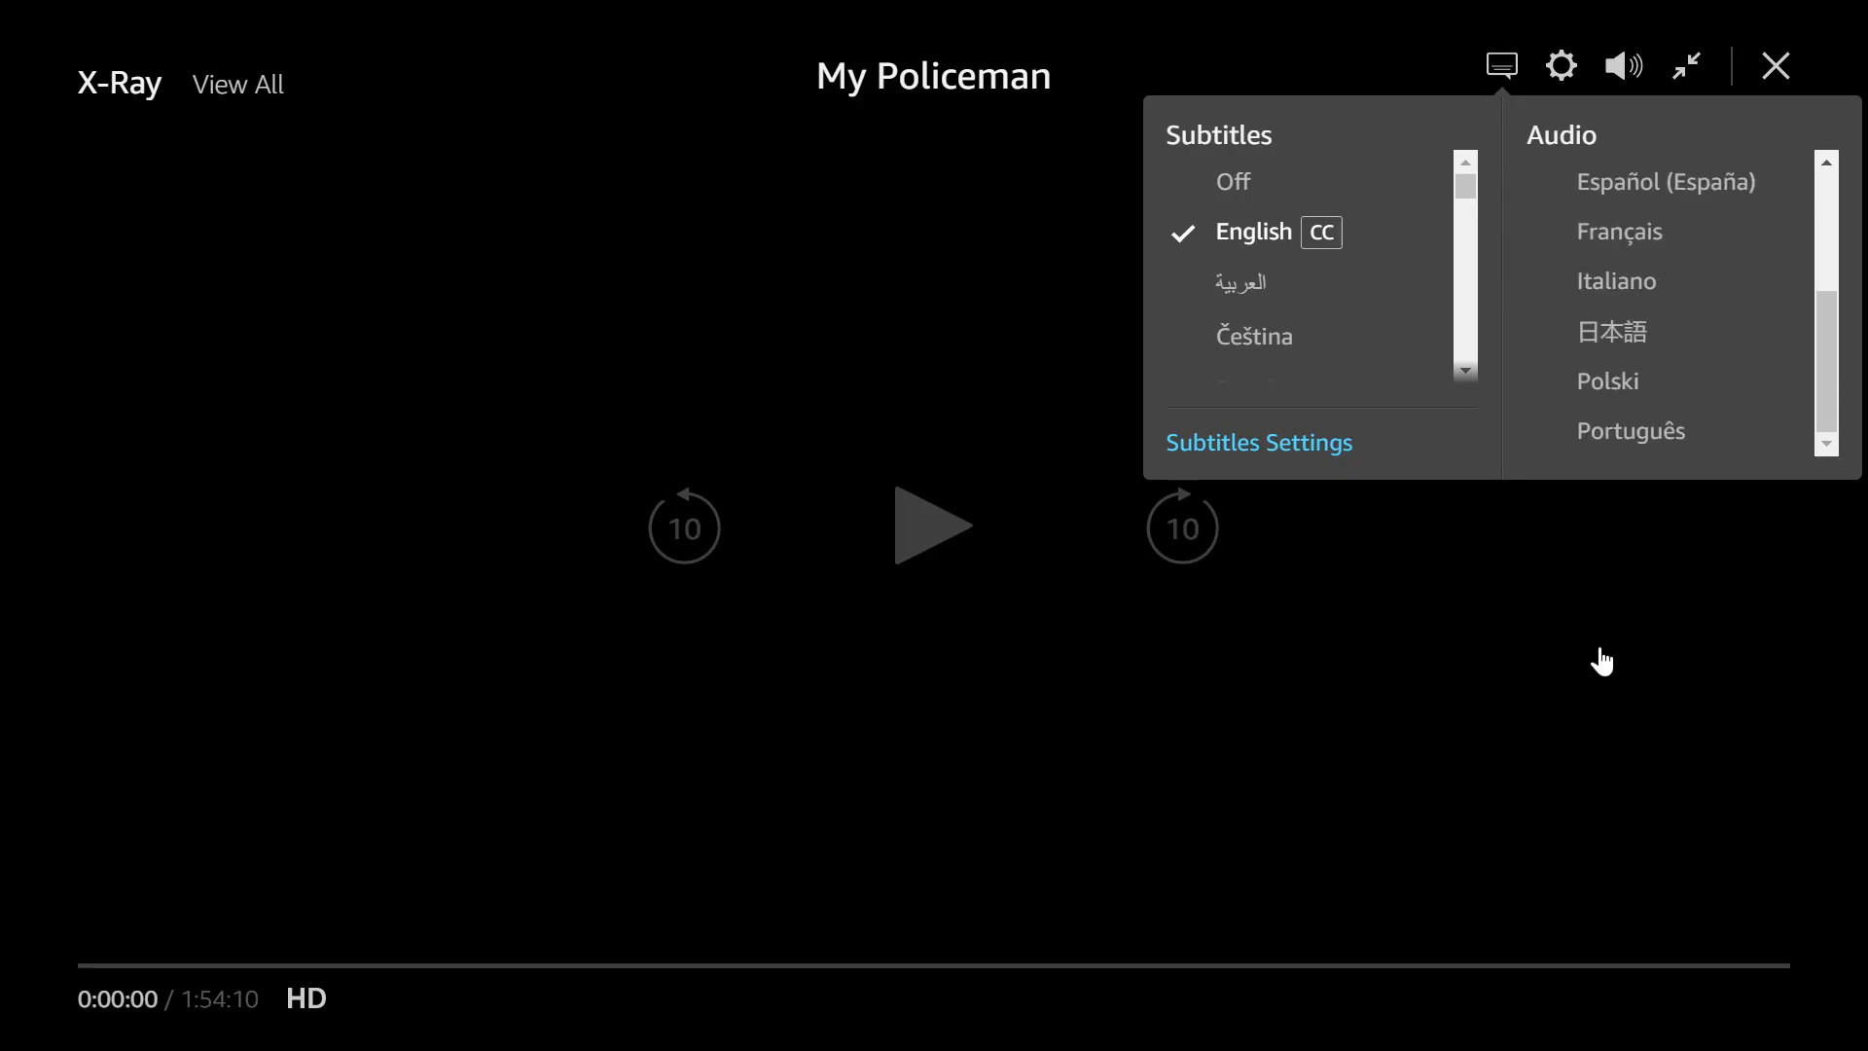